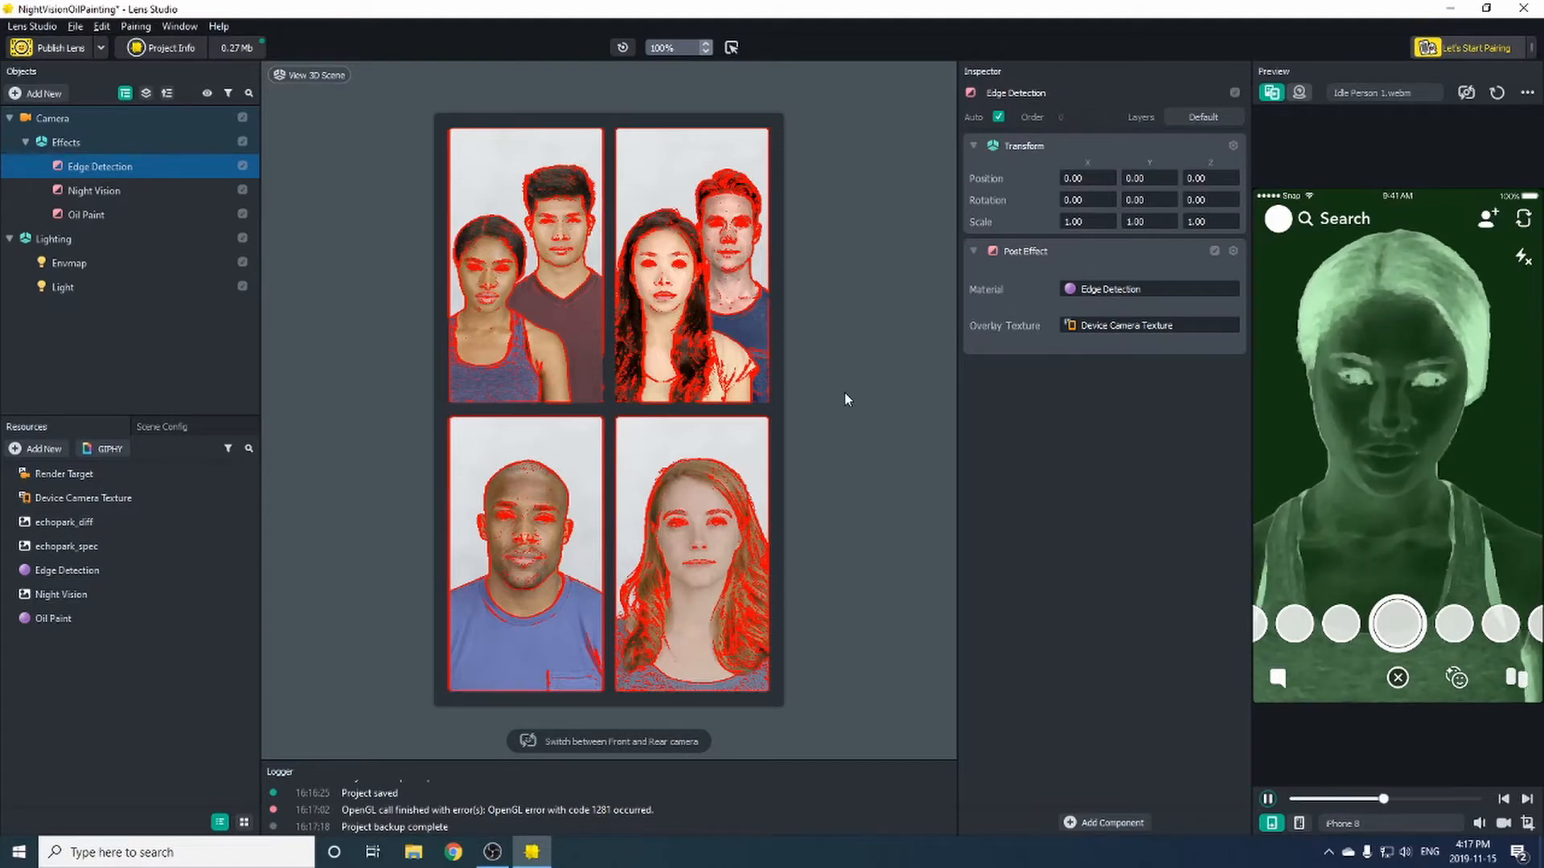
# Capture and save a square snip of the night-vision face shown in the lens preview.
pyautogui.click(16, 851)
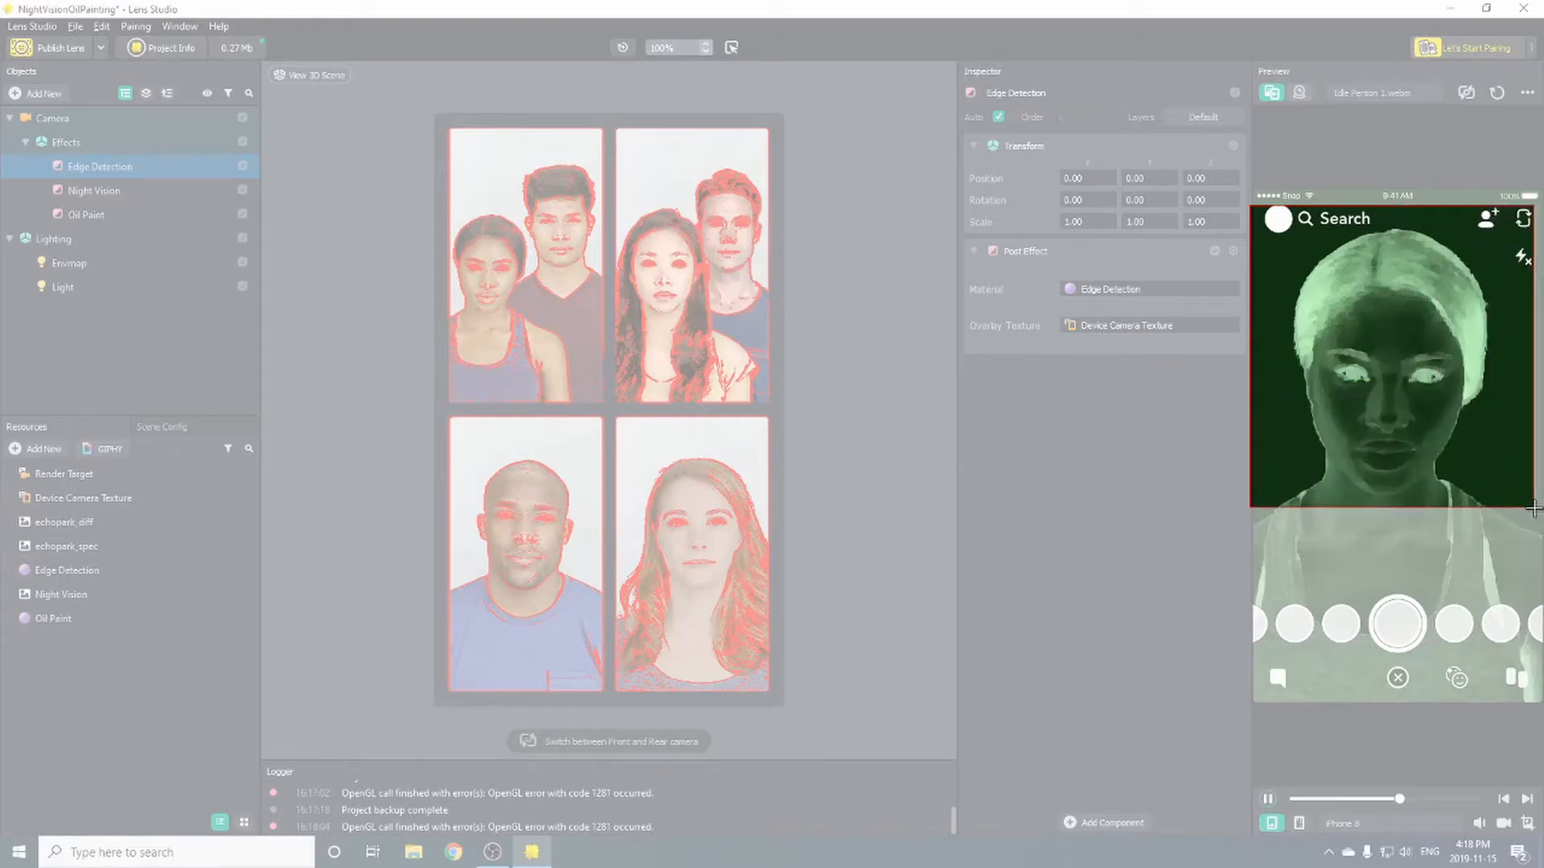
pyautogui.click(570, 852)
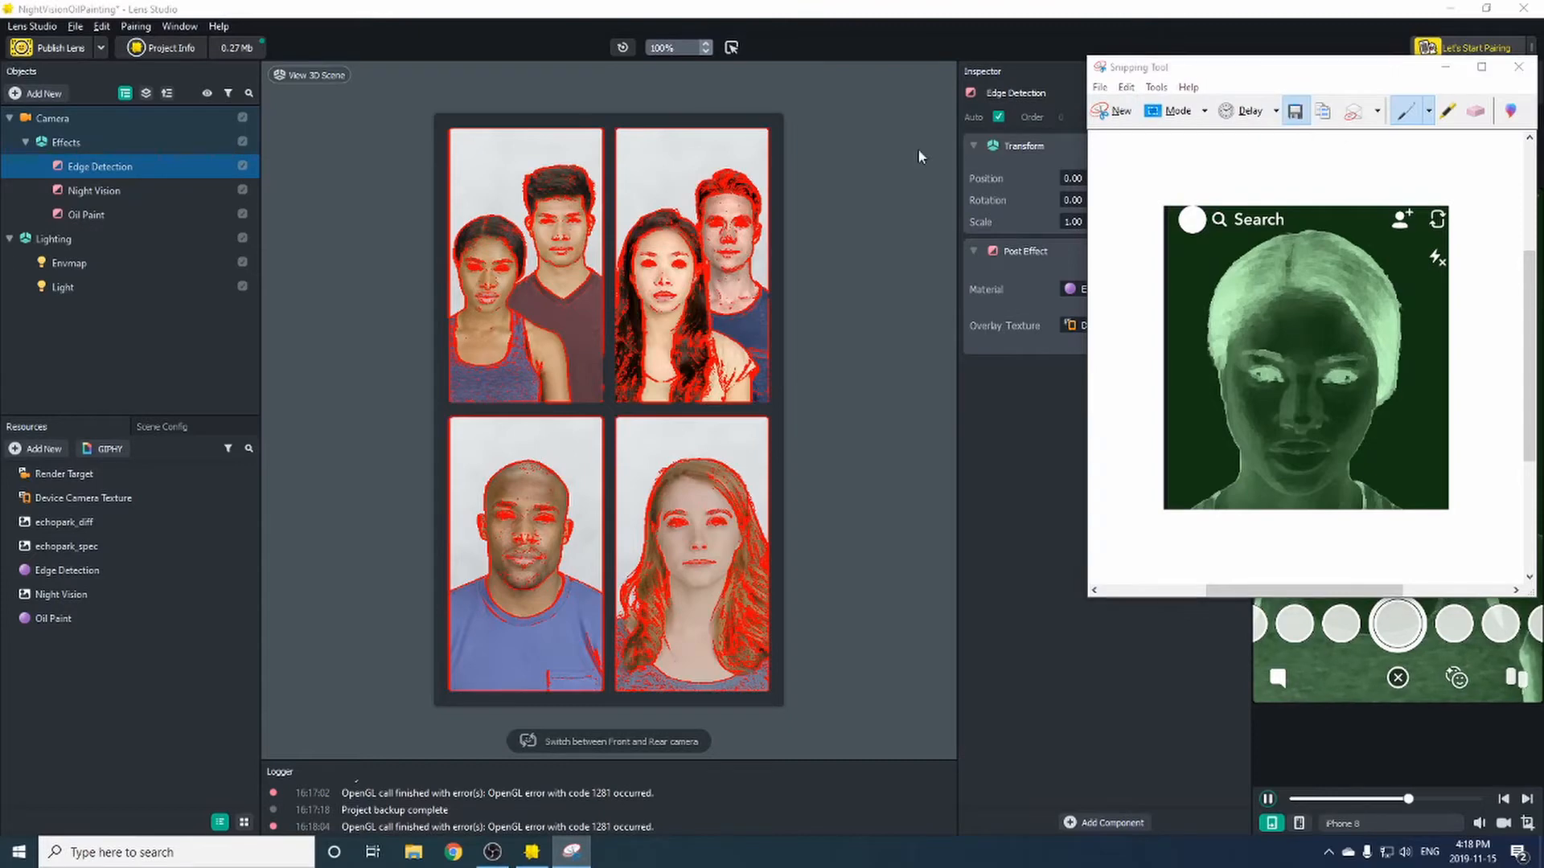
pyautogui.click(1297, 110)
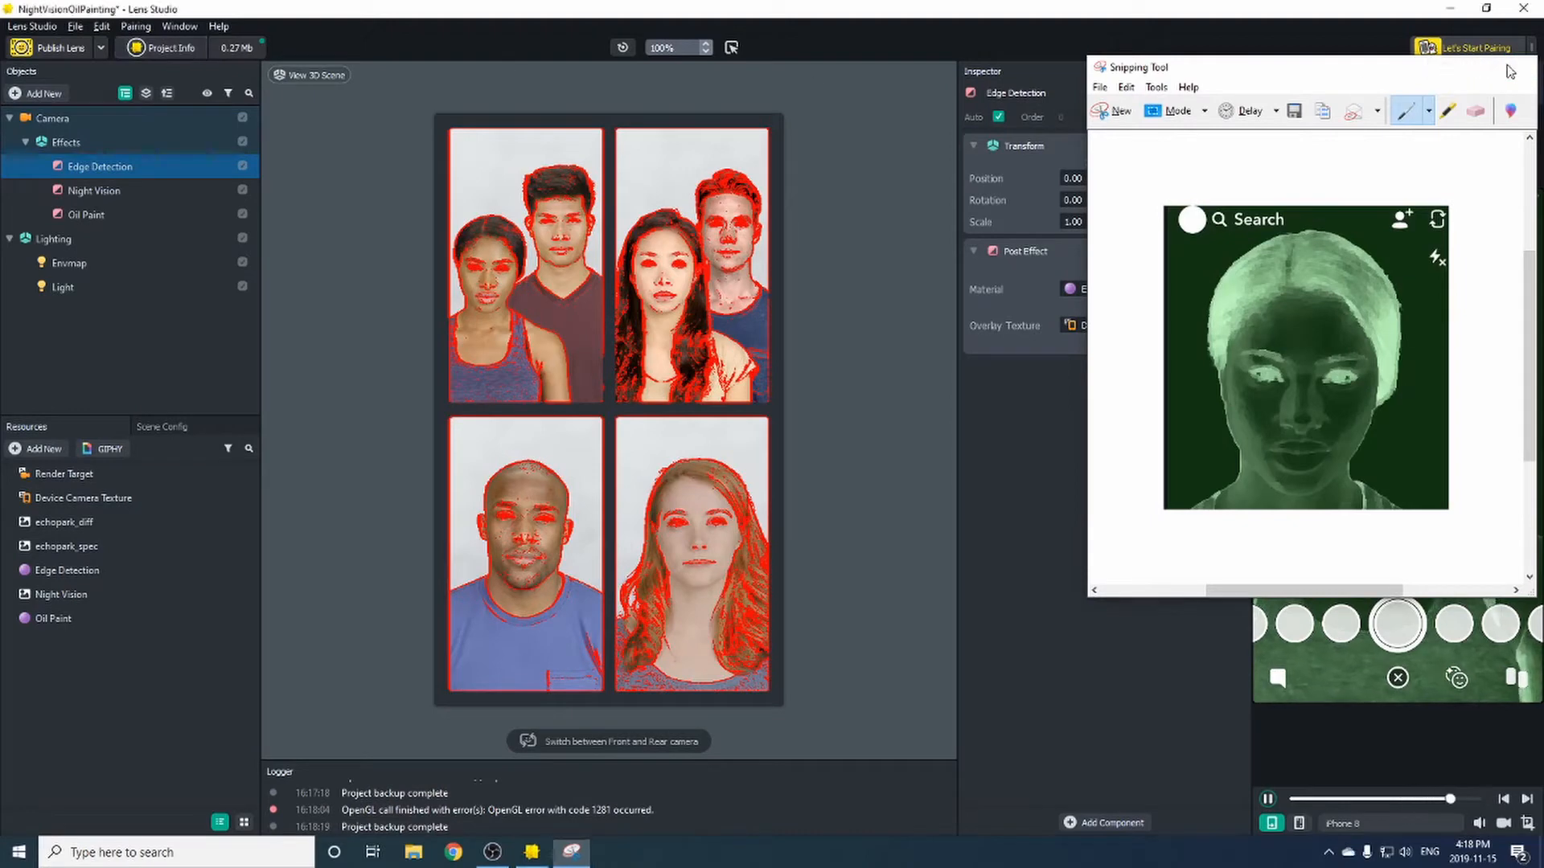
pyautogui.click(167, 47)
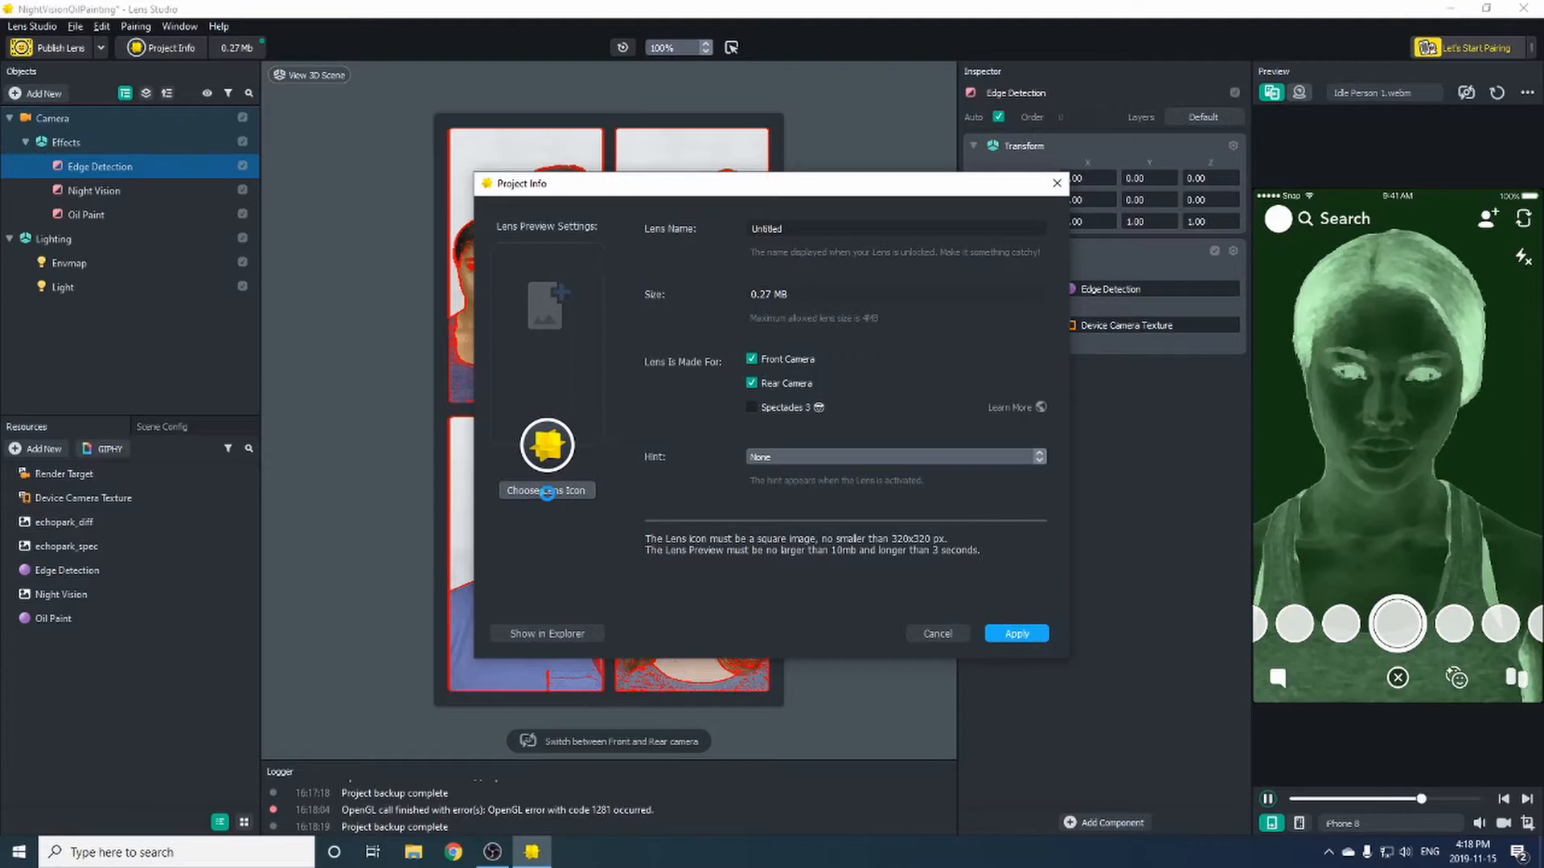
# Set the lens icon to a circular crop of the saved night-vision face snapshot.
pyautogui.click(547, 445)
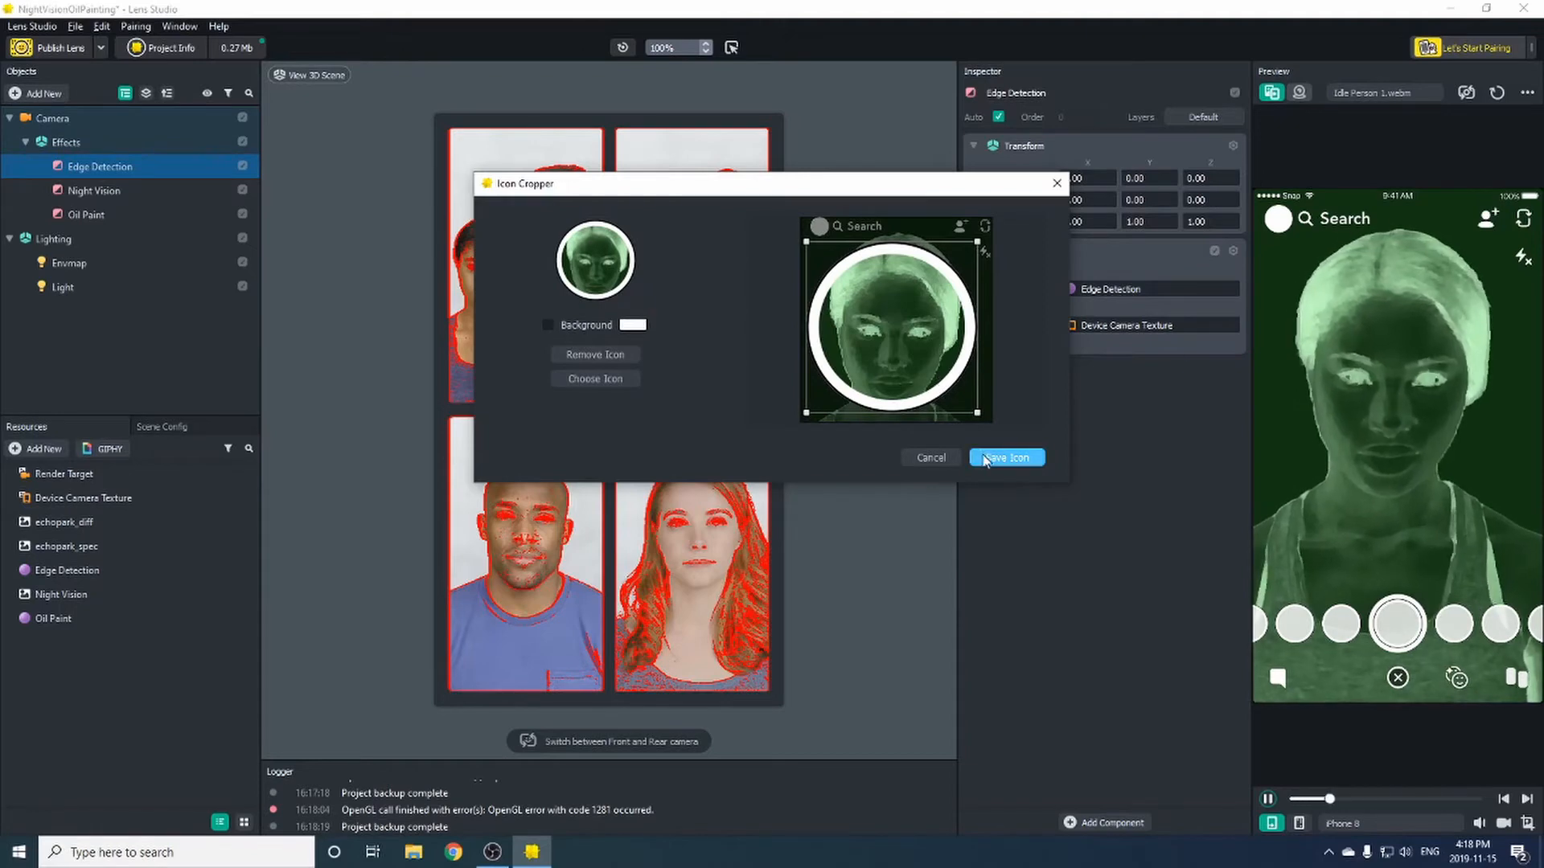
pyautogui.click(1005, 458)
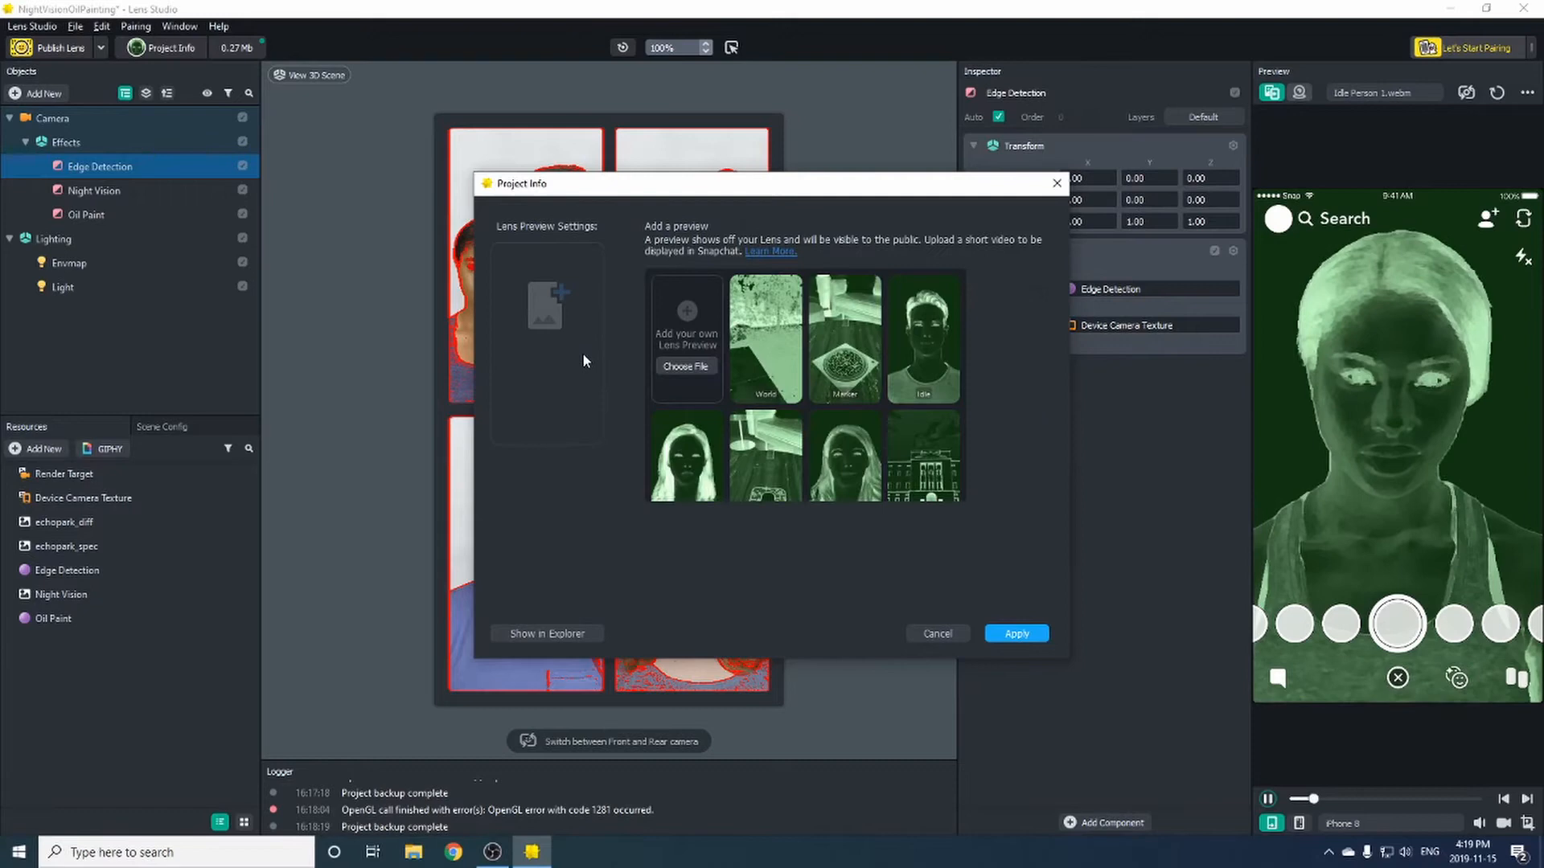
# Use the idle-face preview, name the lens 'Oil Nightlife' with hint SMILE, and apply.
pyautogui.click(922, 337)
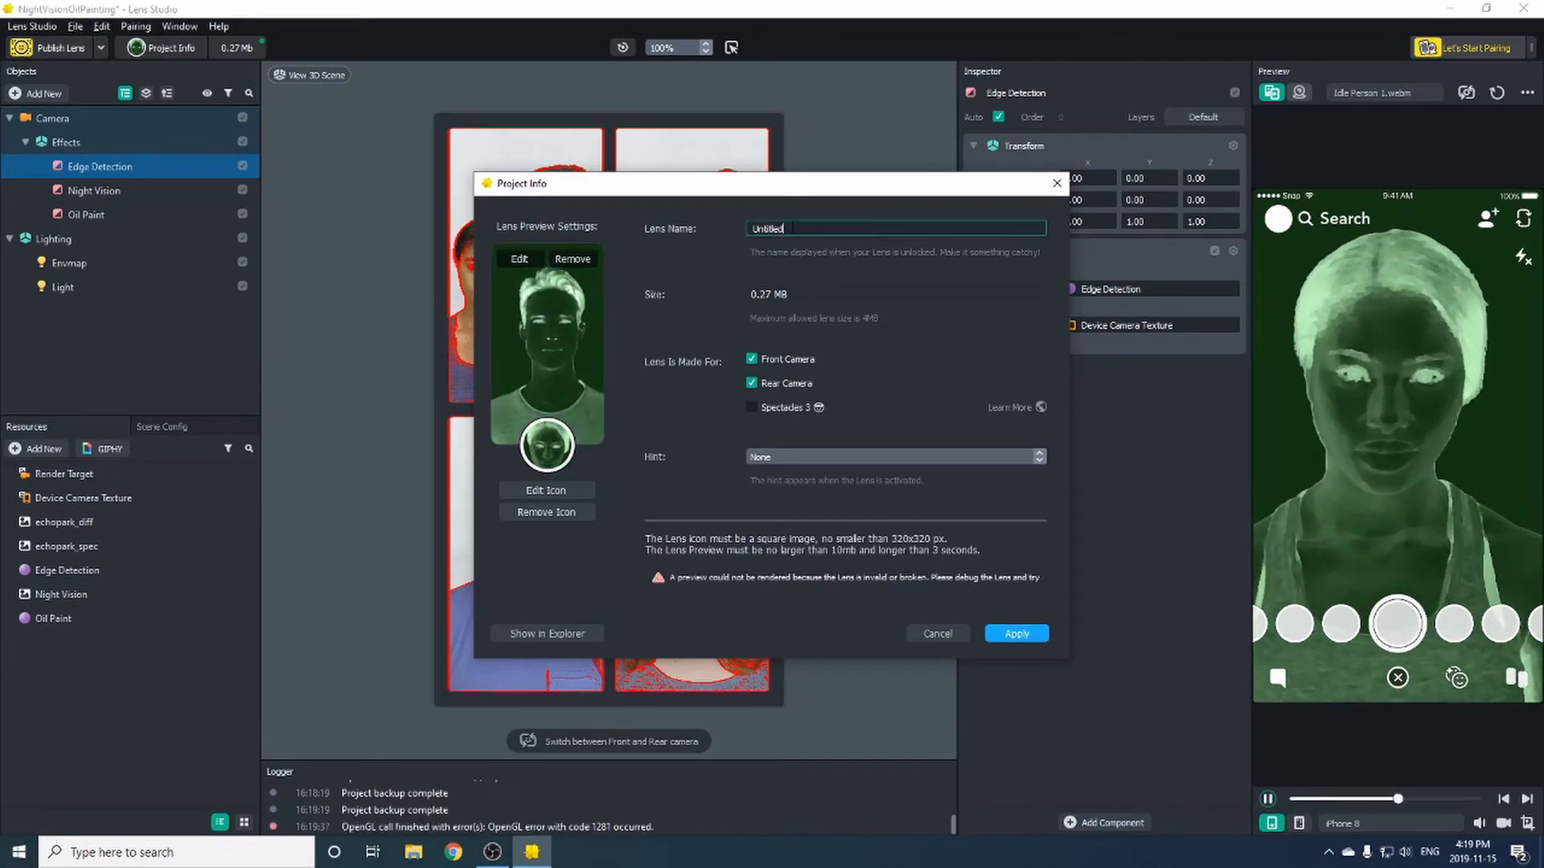
pyautogui.write('Oil Nightlif')
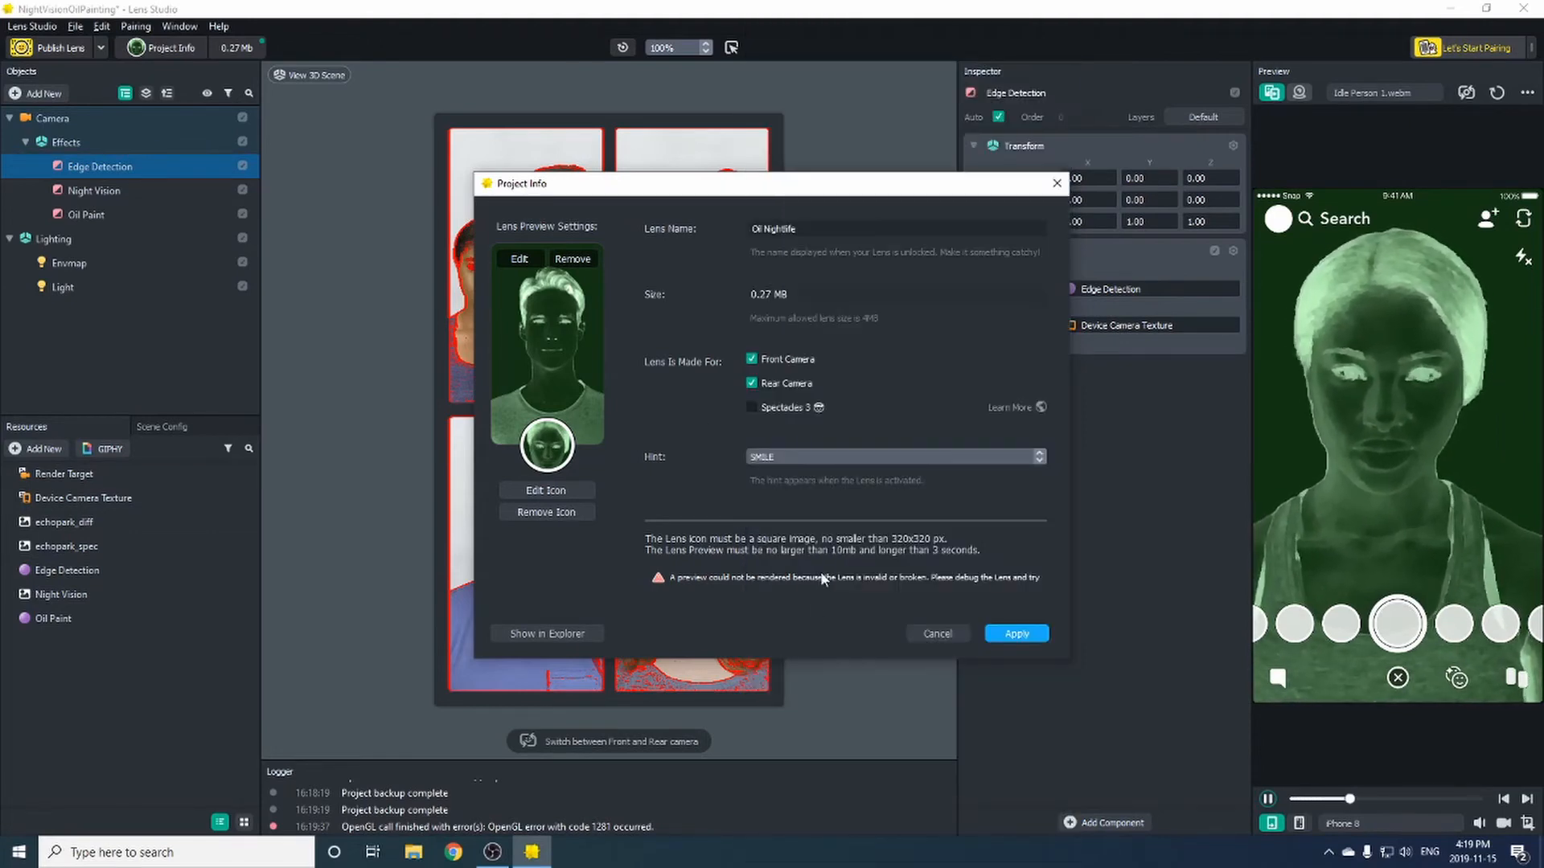
pyautogui.click(935, 633)
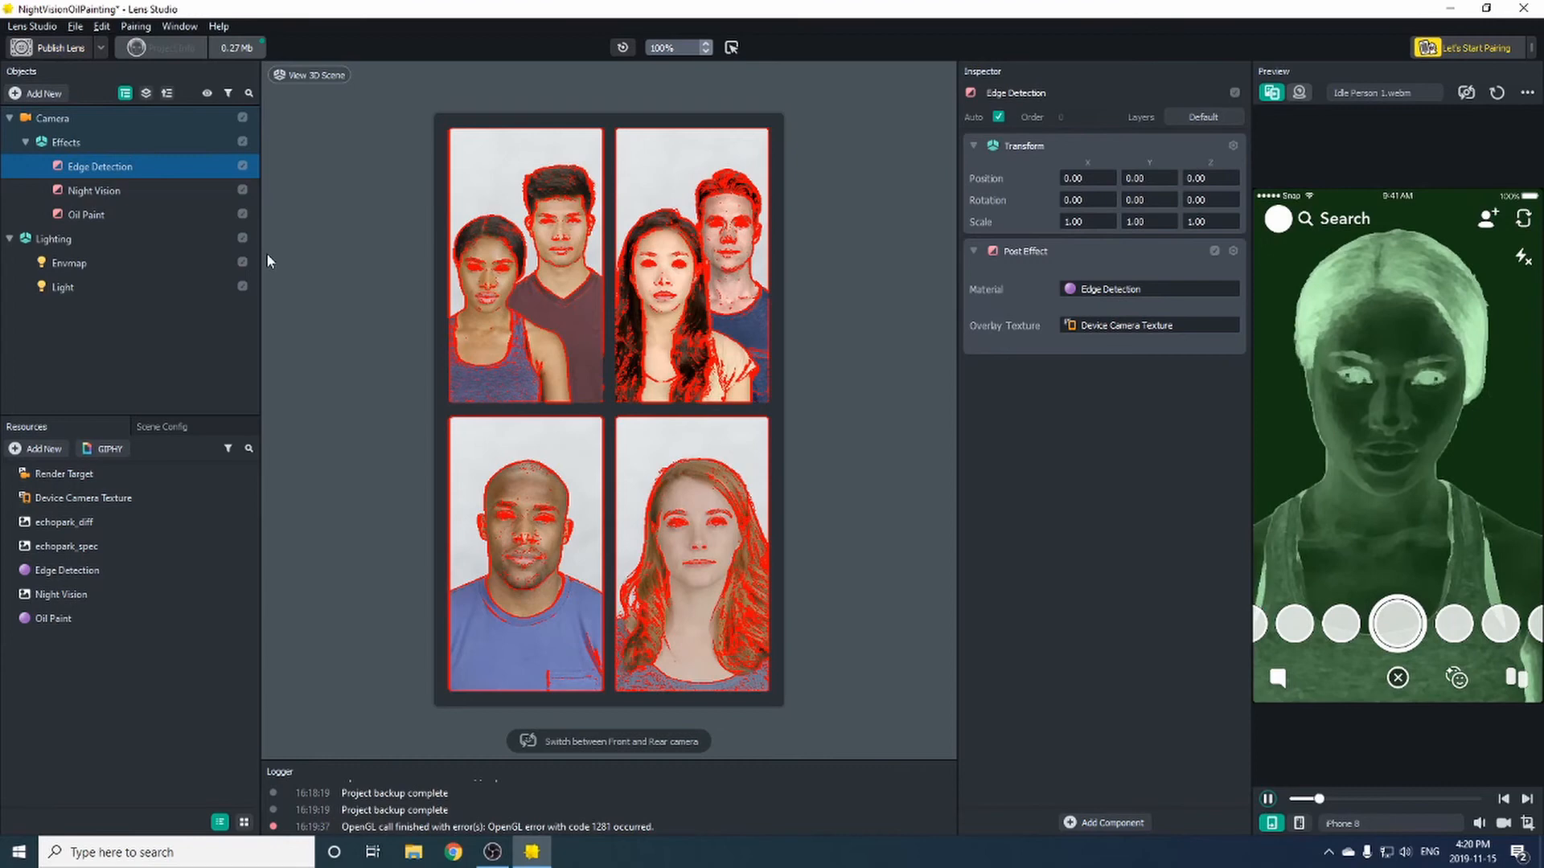
# Start publishing and tag the lens Night, Vision, dark, oil and painting.
pyautogui.click(167, 47)
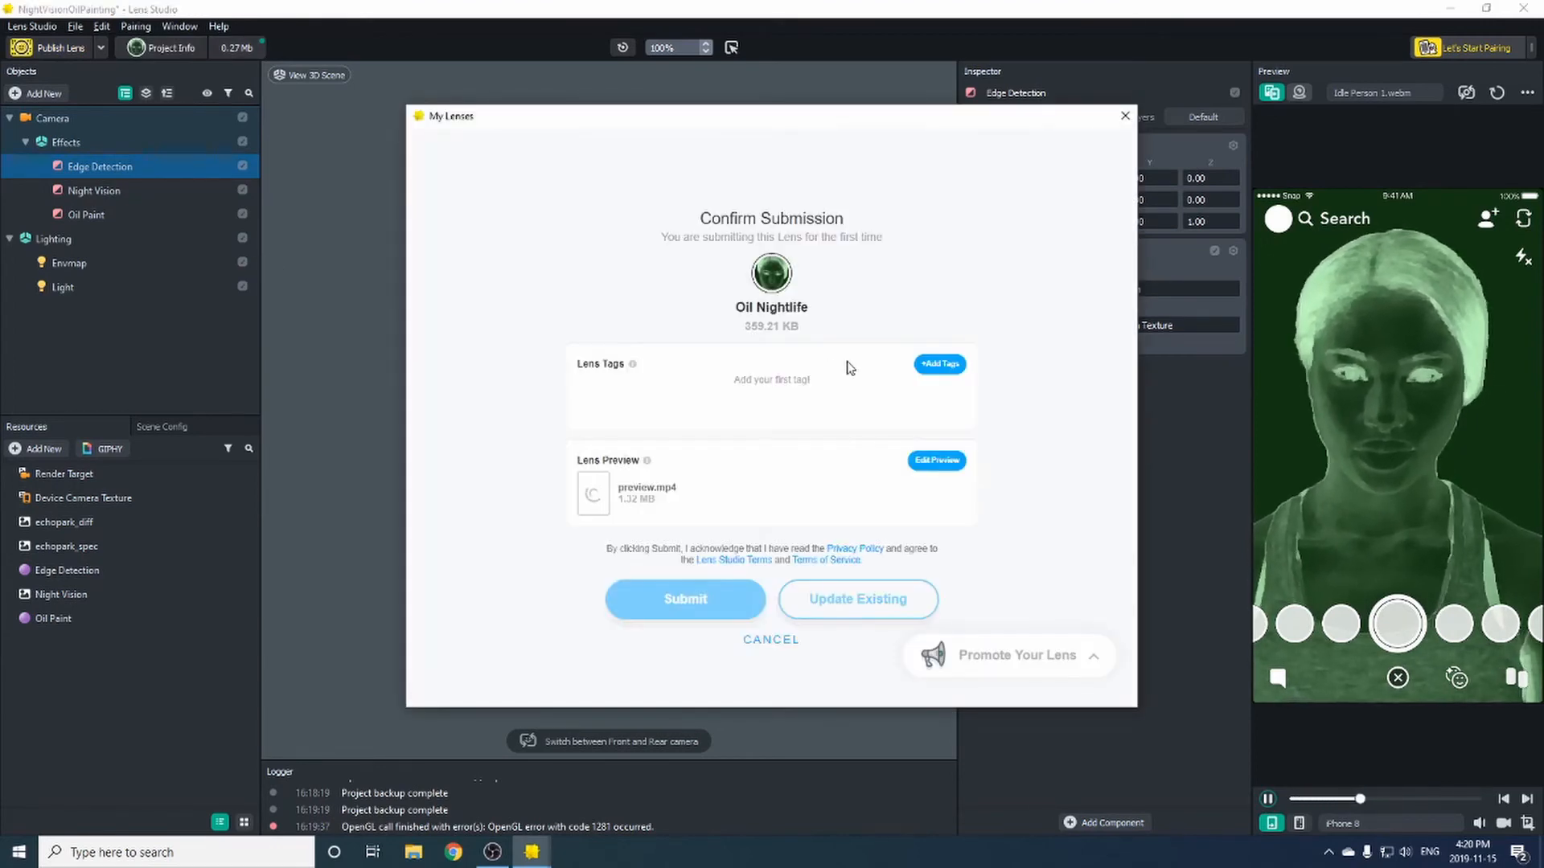
pyautogui.click(938, 363)
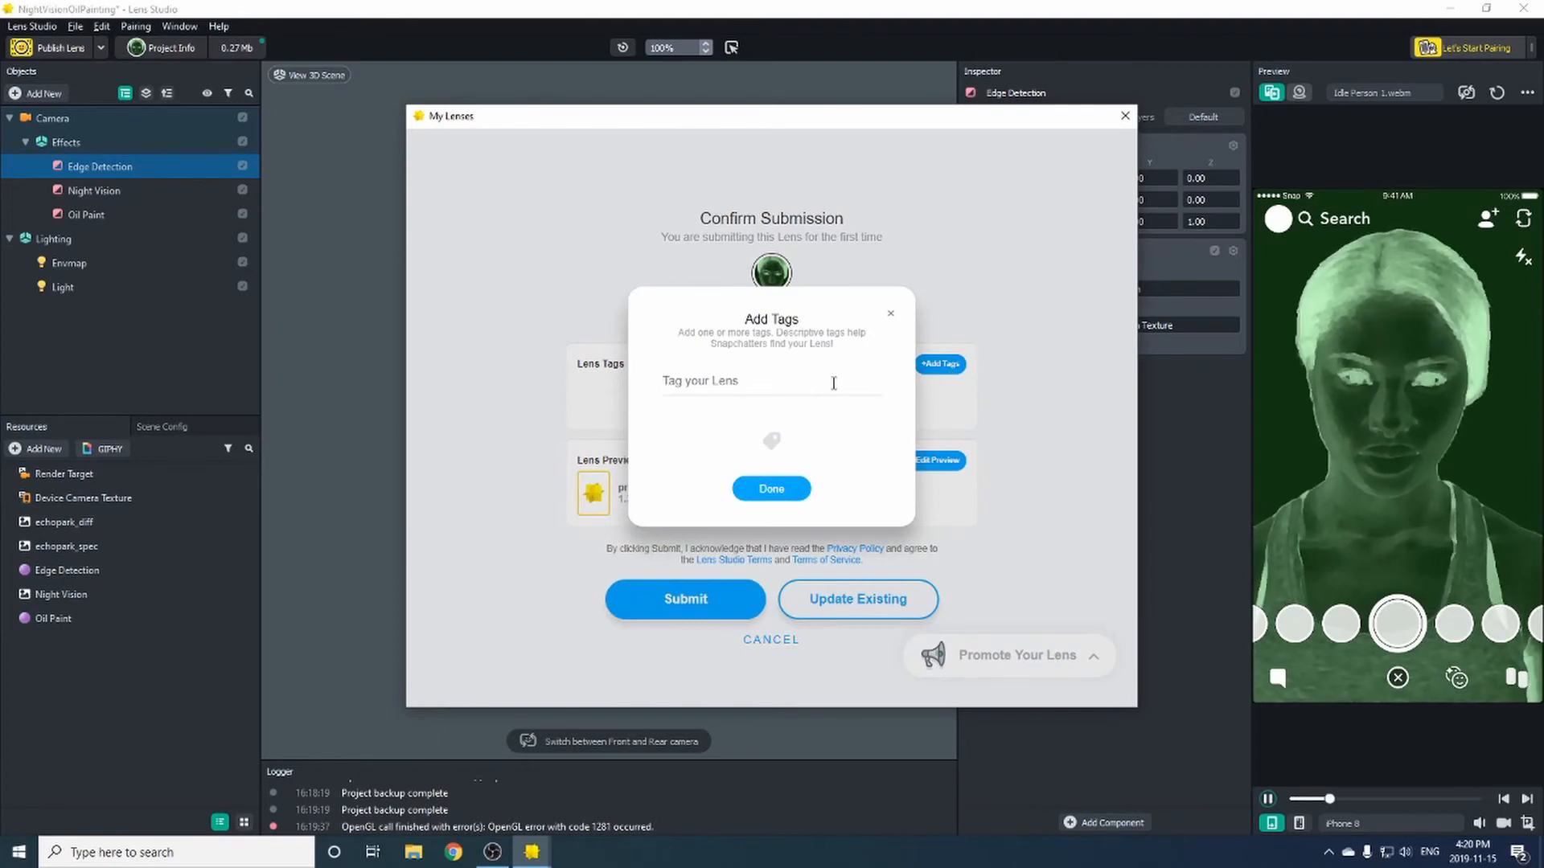
pyautogui.write('Night')
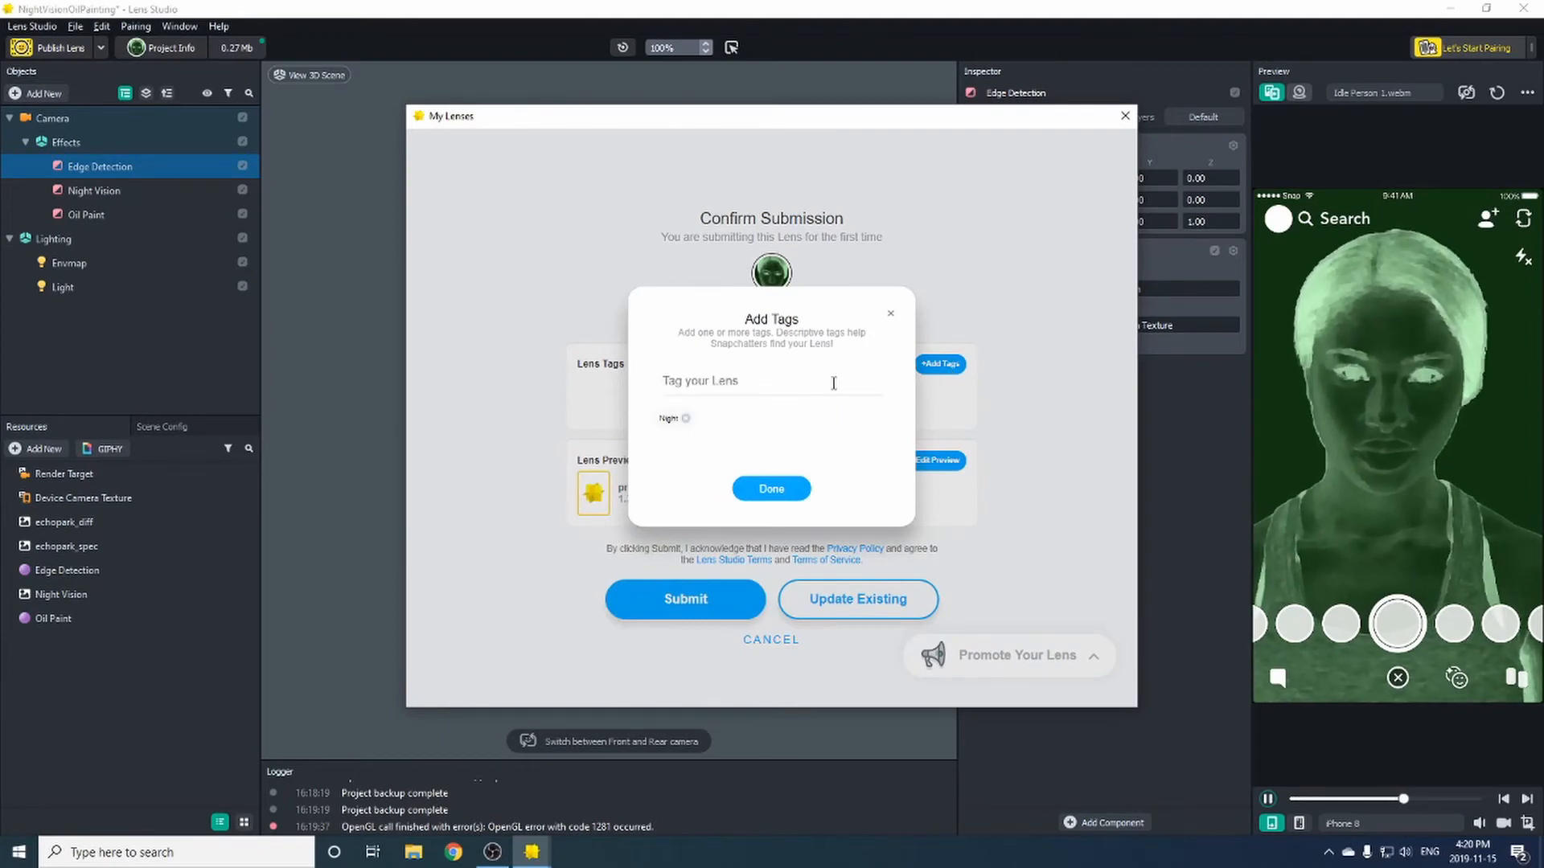
pyautogui.write('Vision')
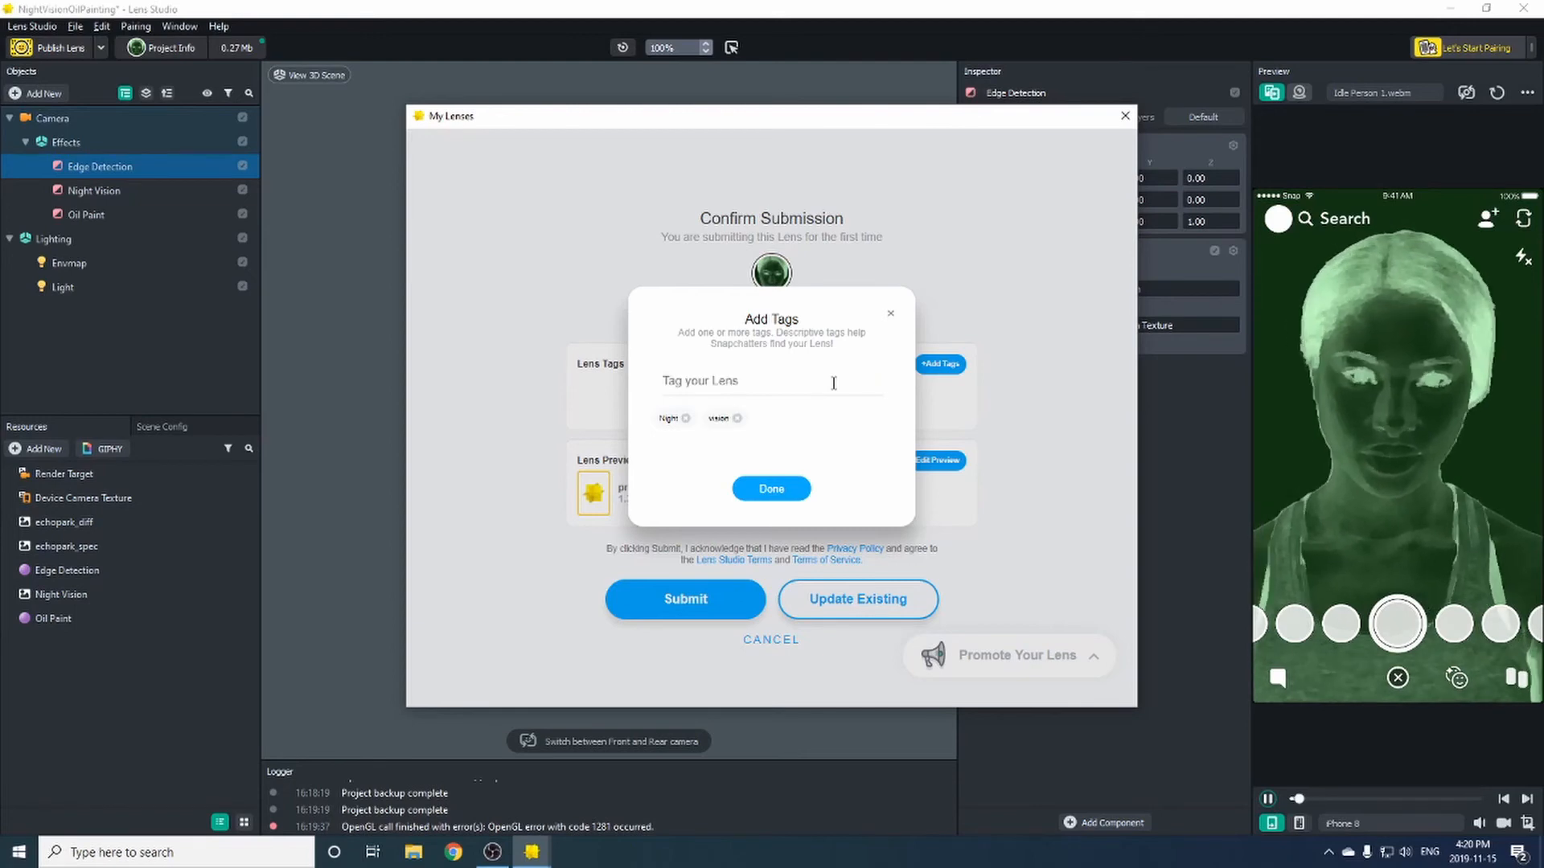
pyautogui.write('dark')
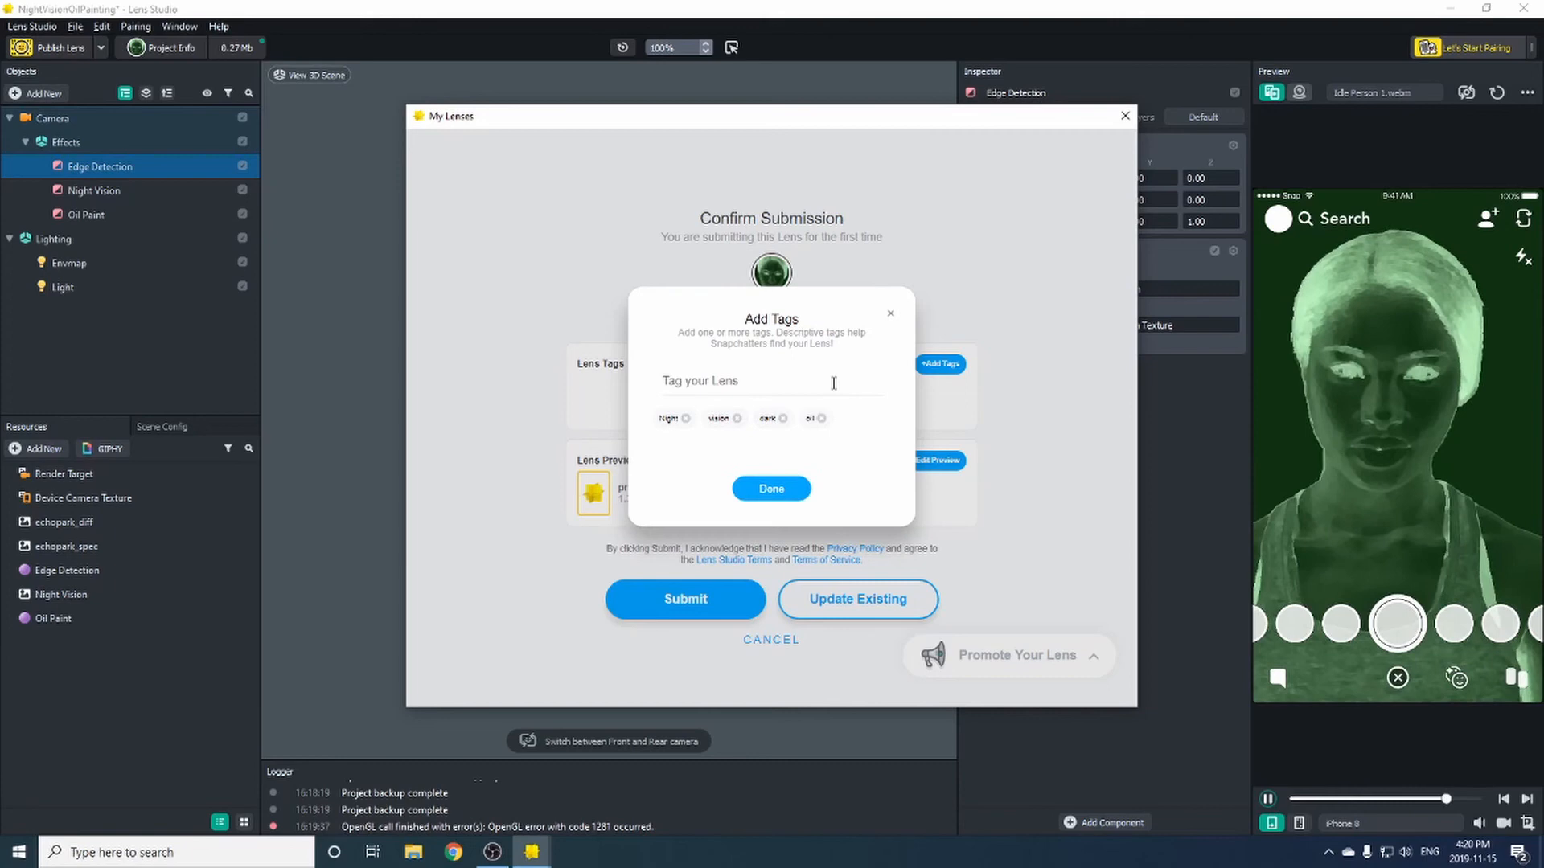
pyautogui.write('painting')
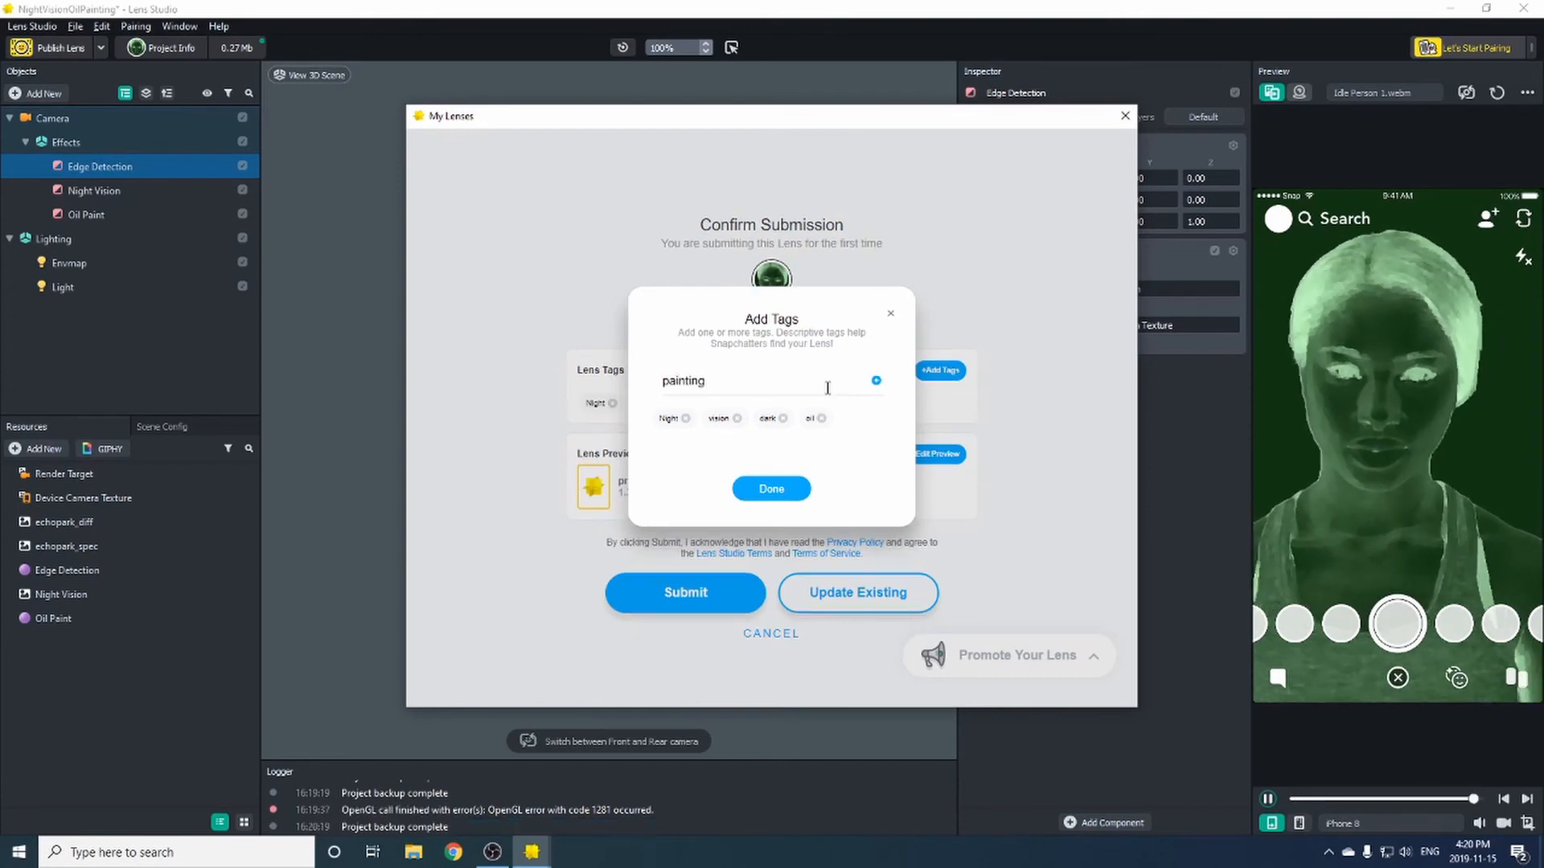
pyautogui.click(771, 488)
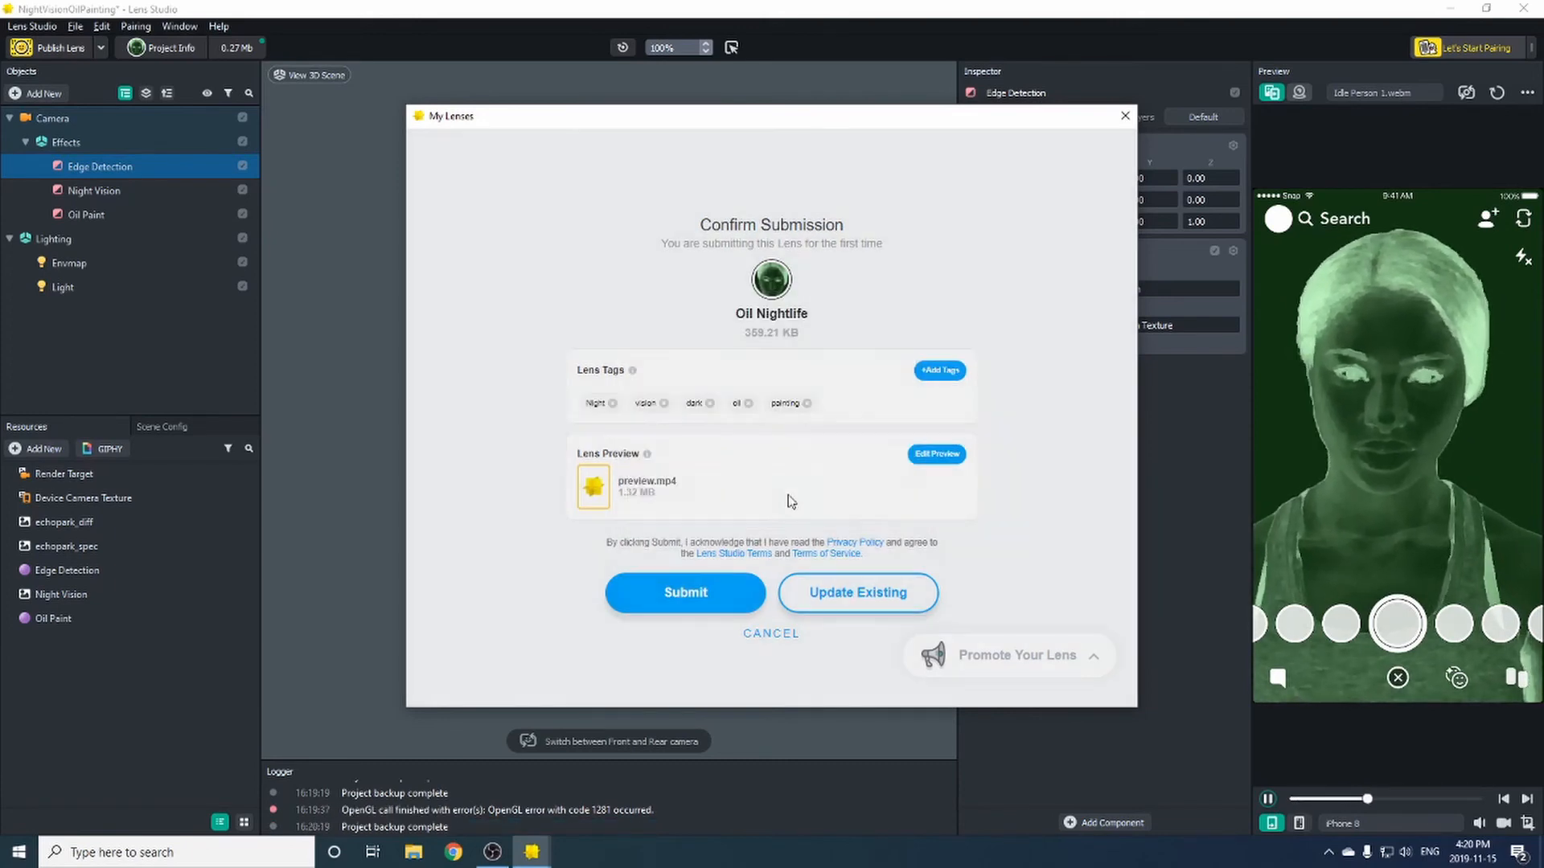
# Submit Oil Nightlife and expand its Live entry in My Lenses to show Snapcode and stats.
pyautogui.click(685, 591)
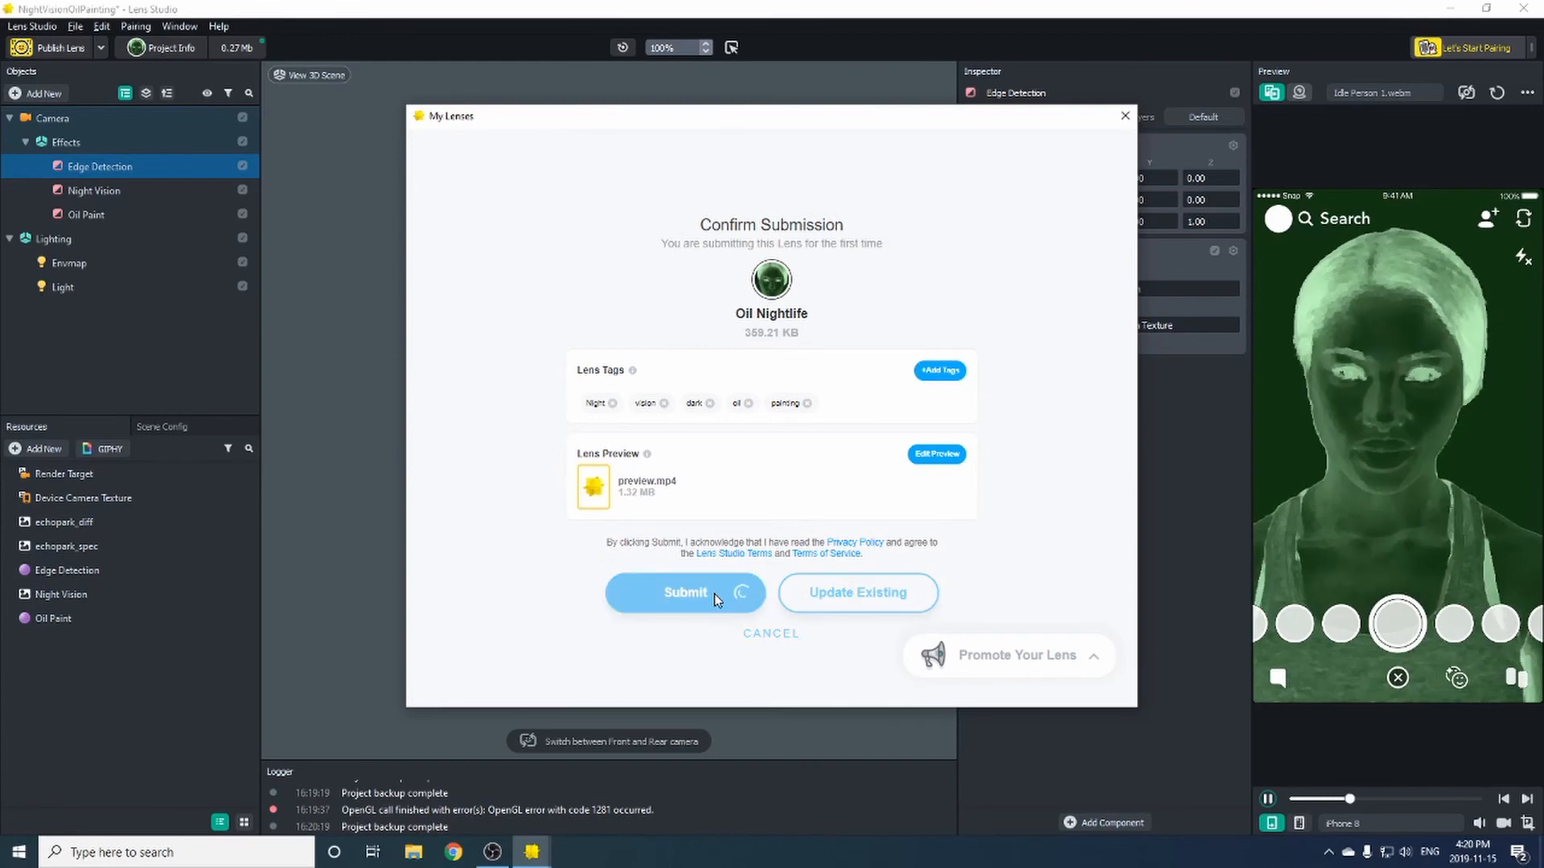
pyautogui.click(684, 593)
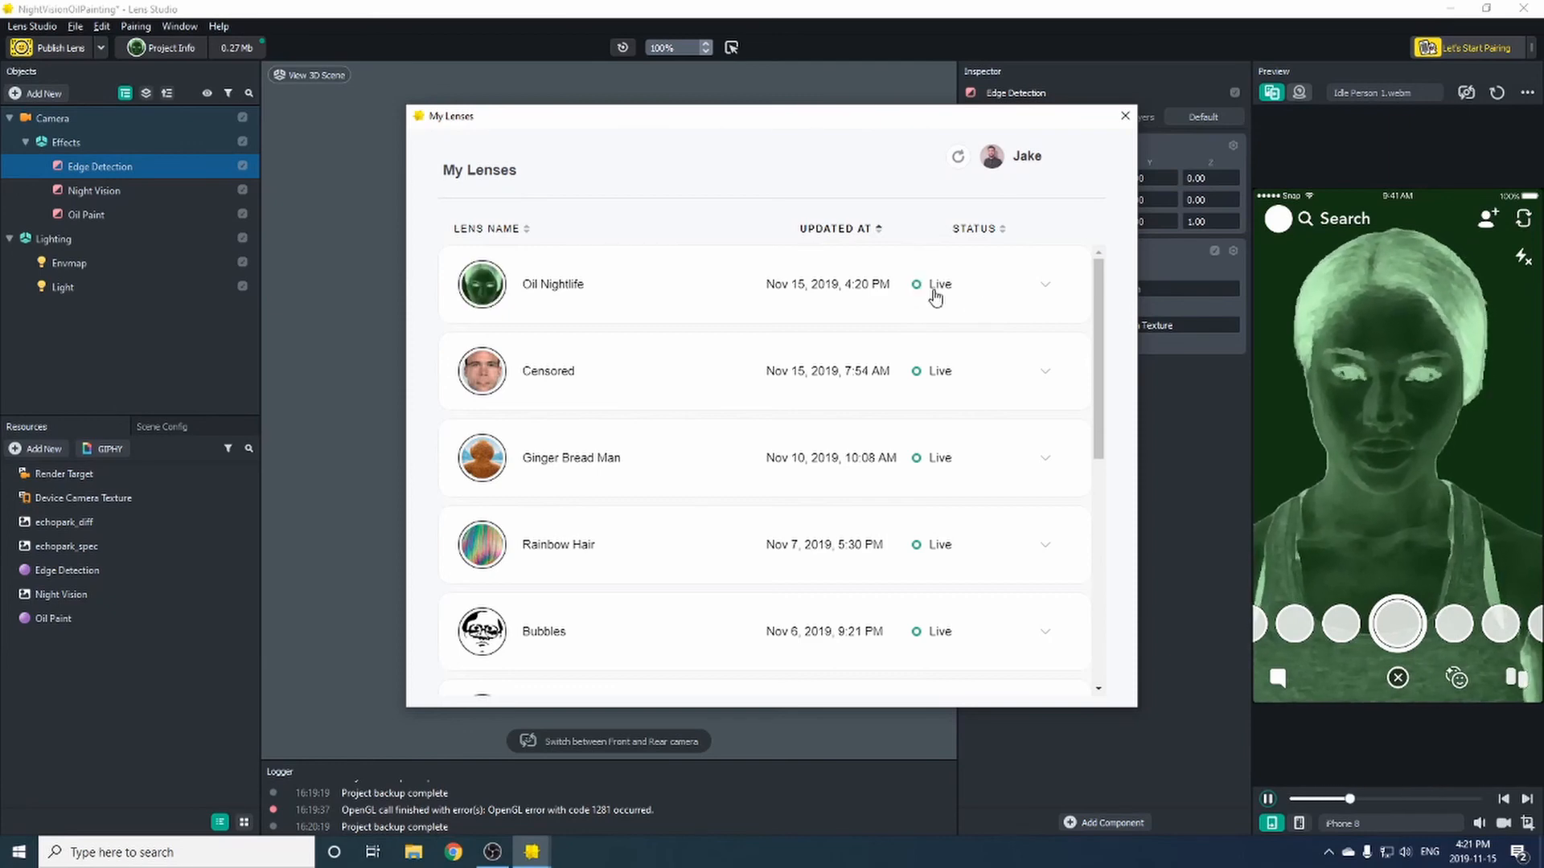
pyautogui.click(1045, 284)
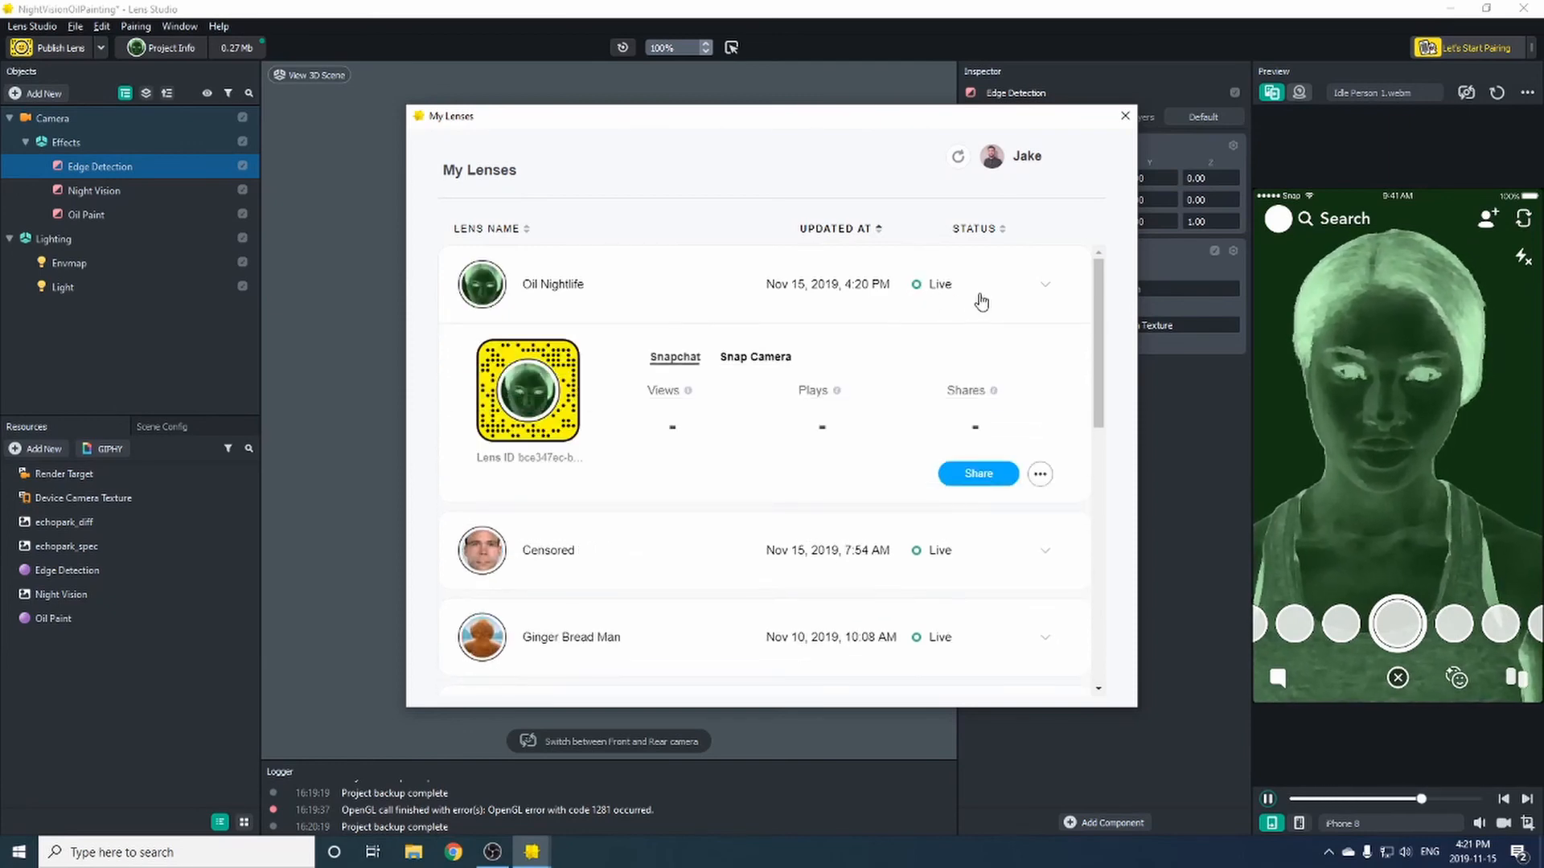